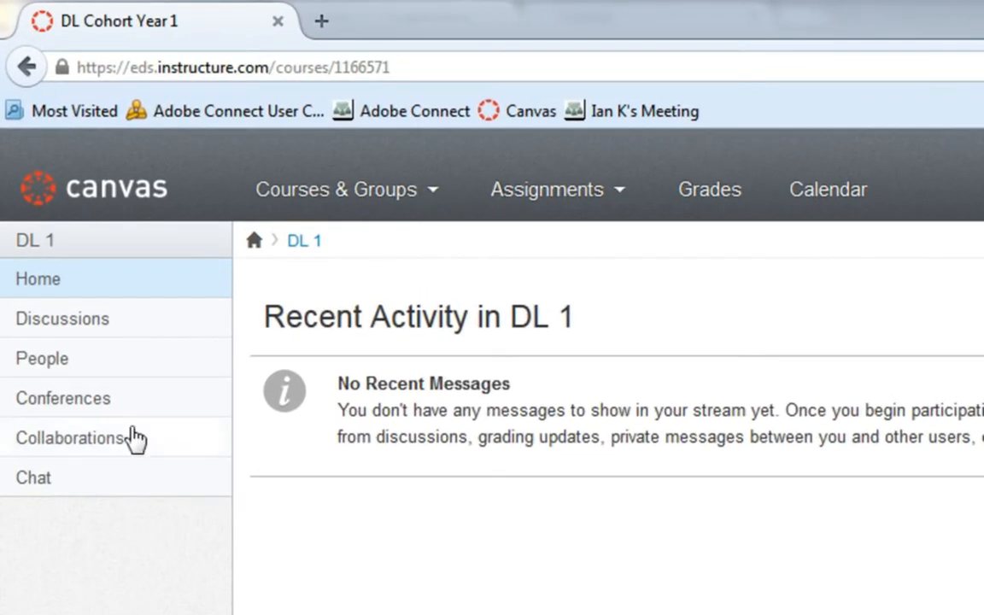
Step: Go to the People roster of the DL 1 course
{"action": "left_click", "coordinate": [41, 359]}
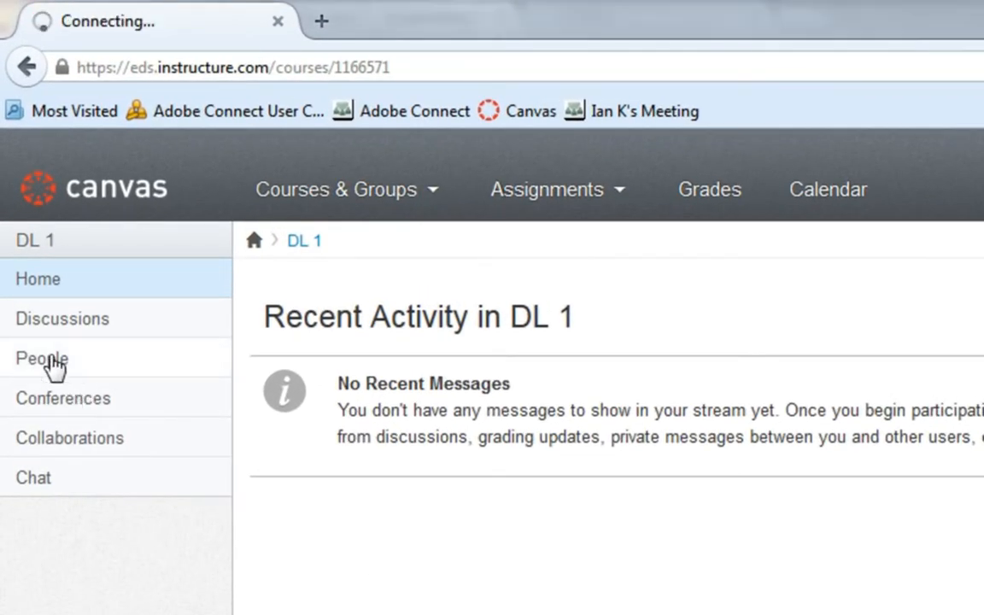
{"action": "left_click", "coordinate": [41, 359]}
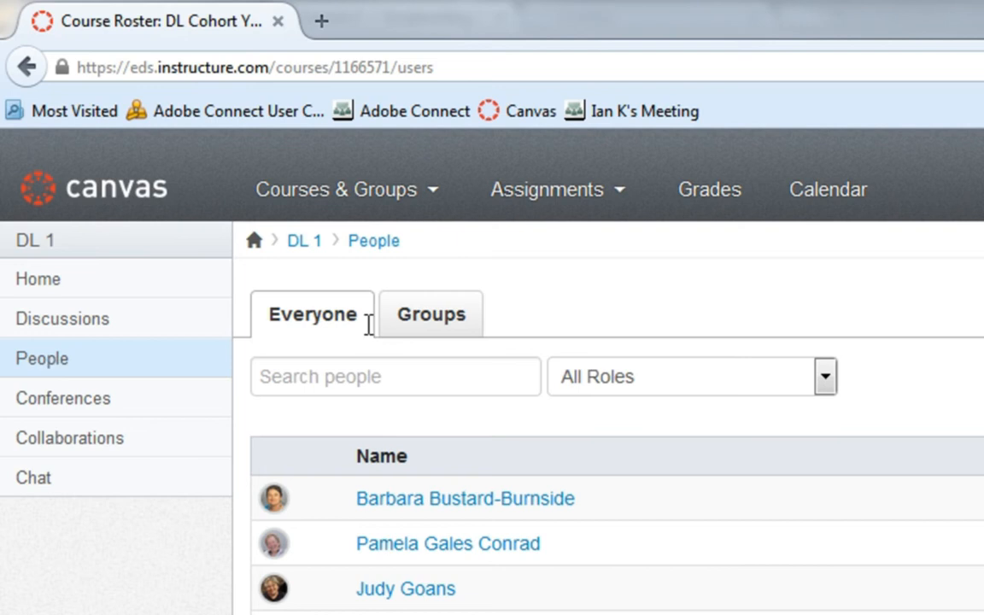
Step: Switch to the Groups list, showing Lydia's Group with 7 members
{"action": "left_click", "coordinate": [430, 315]}
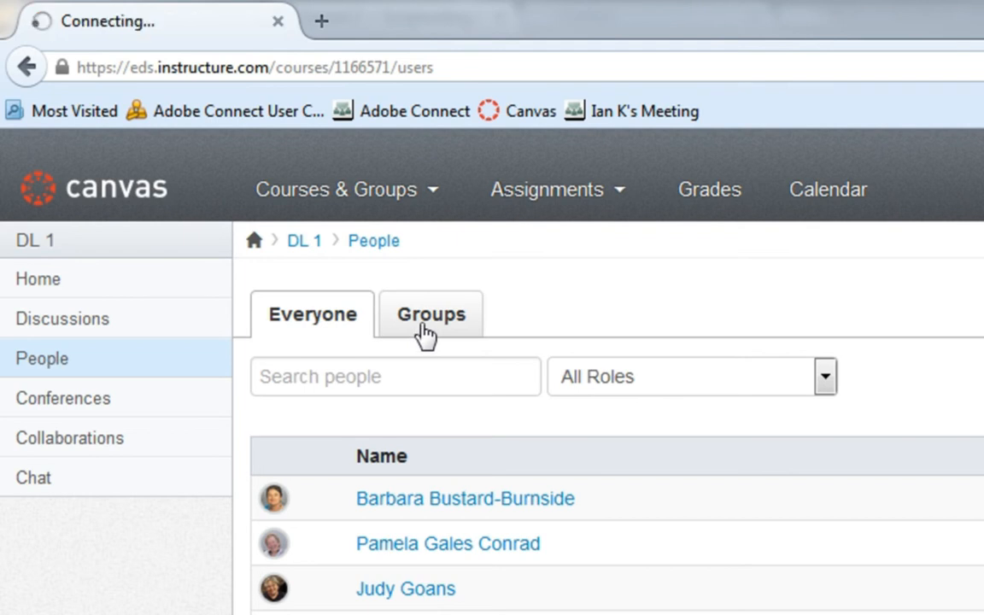
{"action": "left_click", "coordinate": [431, 314]}
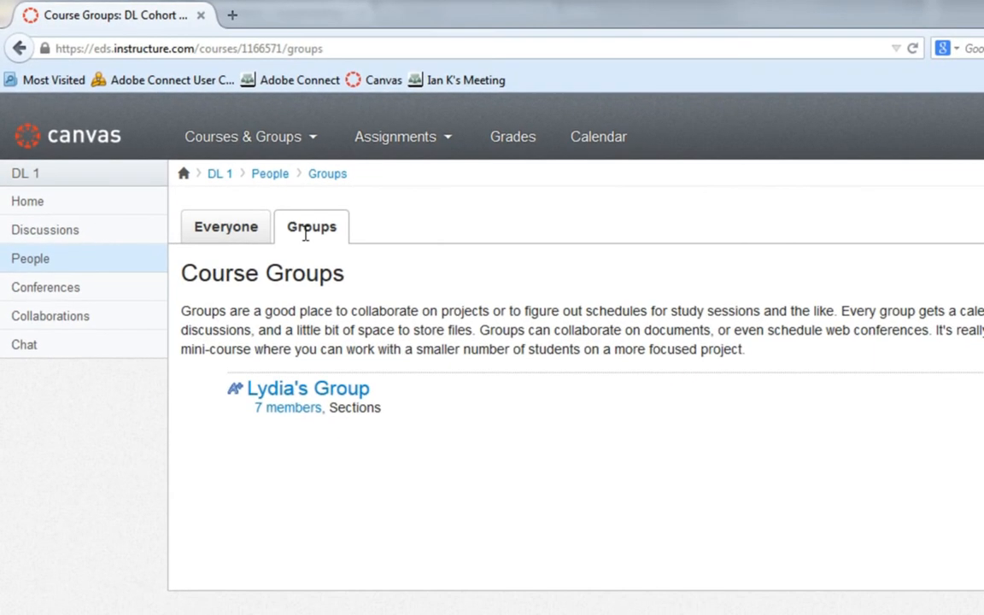
{"action": "mouse_move", "coordinate": [308, 390]}
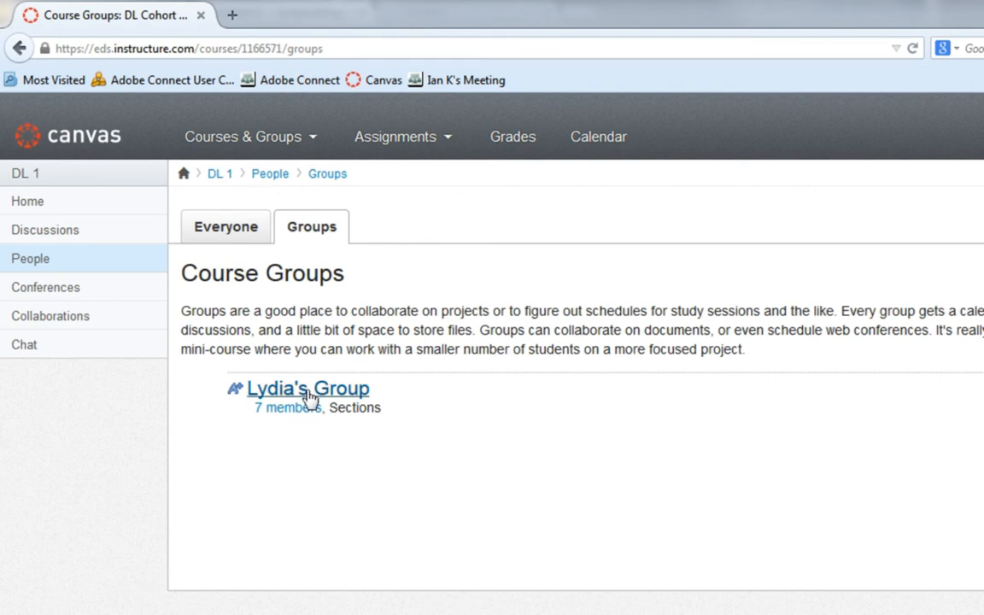
Step: Enter Lydia's Group and view its Discussions list
{"action": "left_click", "coordinate": [308, 388]}
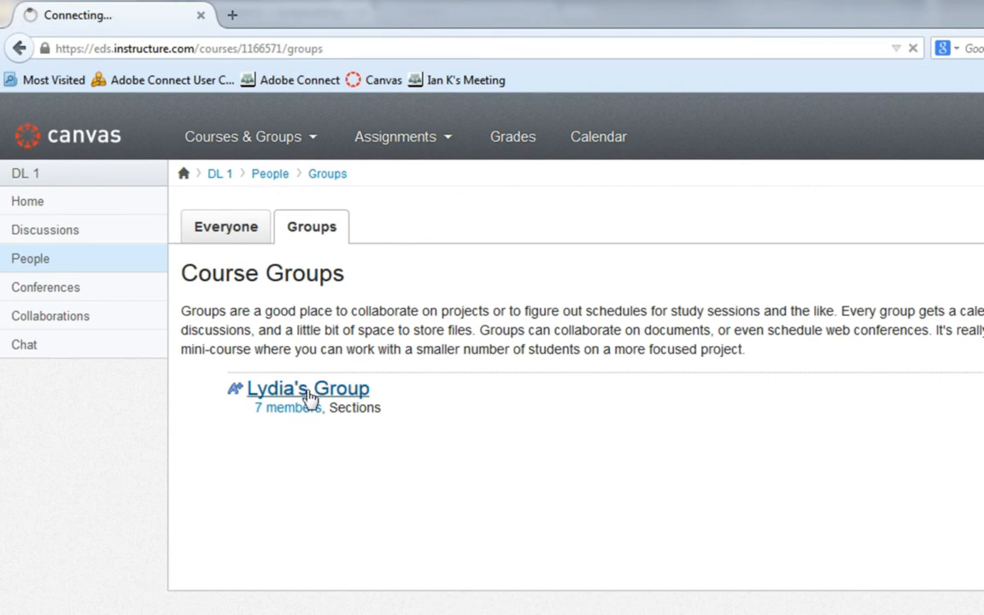
{"action": "left_click", "coordinate": [308, 387]}
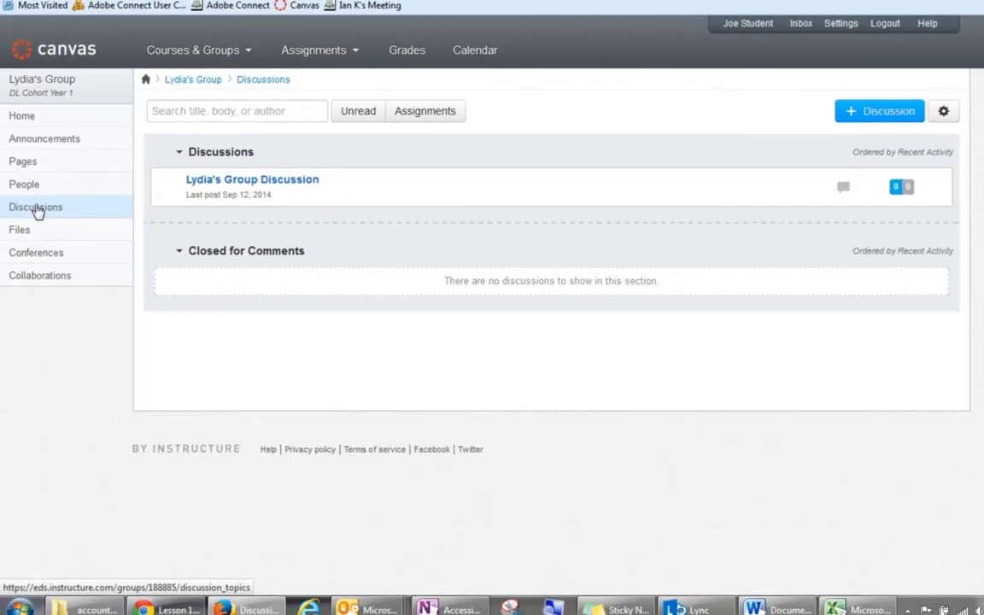
{"action": "mouse_move", "coordinate": [82, 190]}
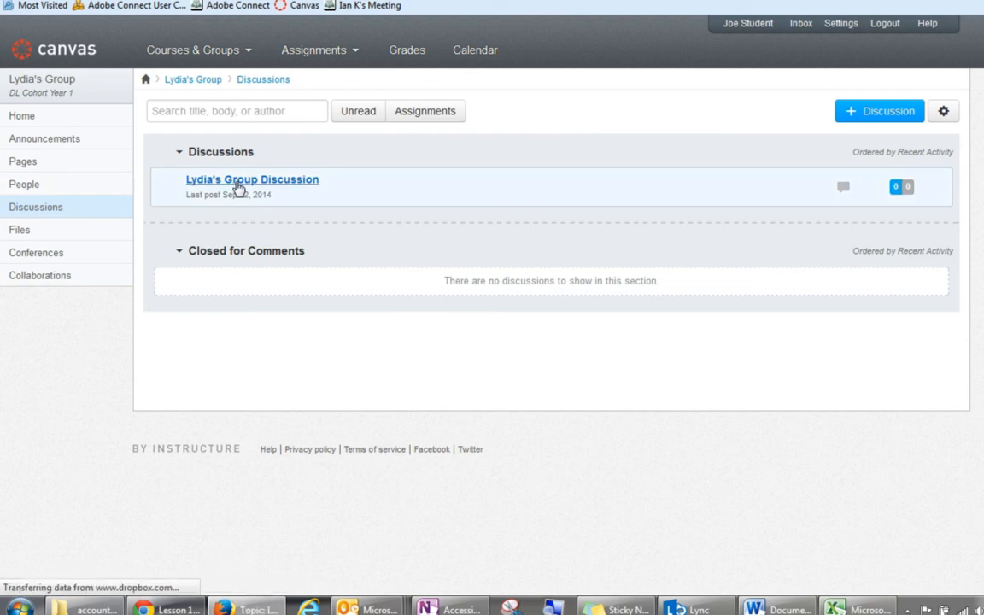
Step: View the Lydia's Group Discussion topic with its reply editor
{"action": "left_click", "coordinate": [253, 179]}
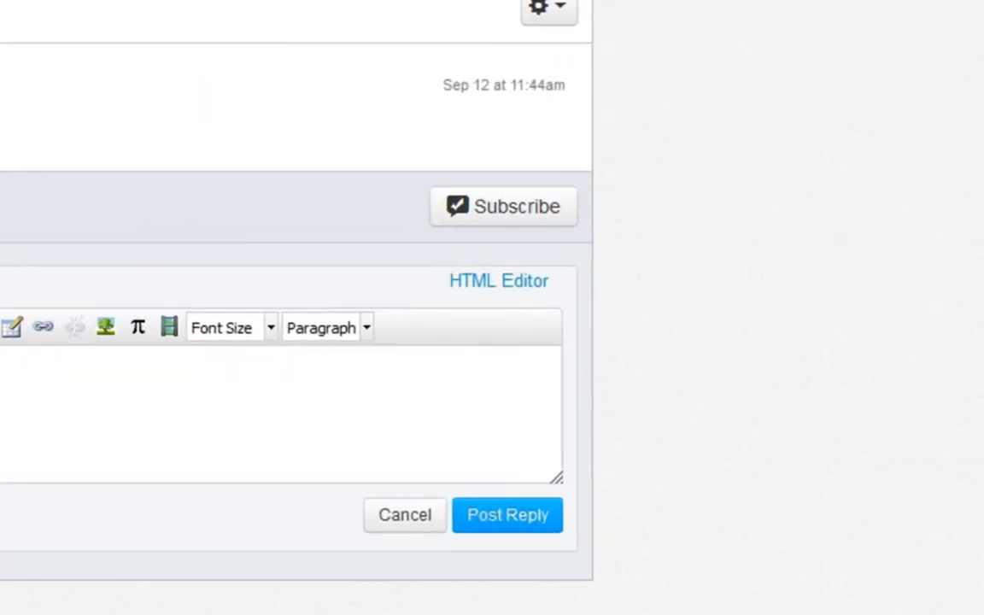
{"action": "mouse_move", "coordinate": [24, 291]}
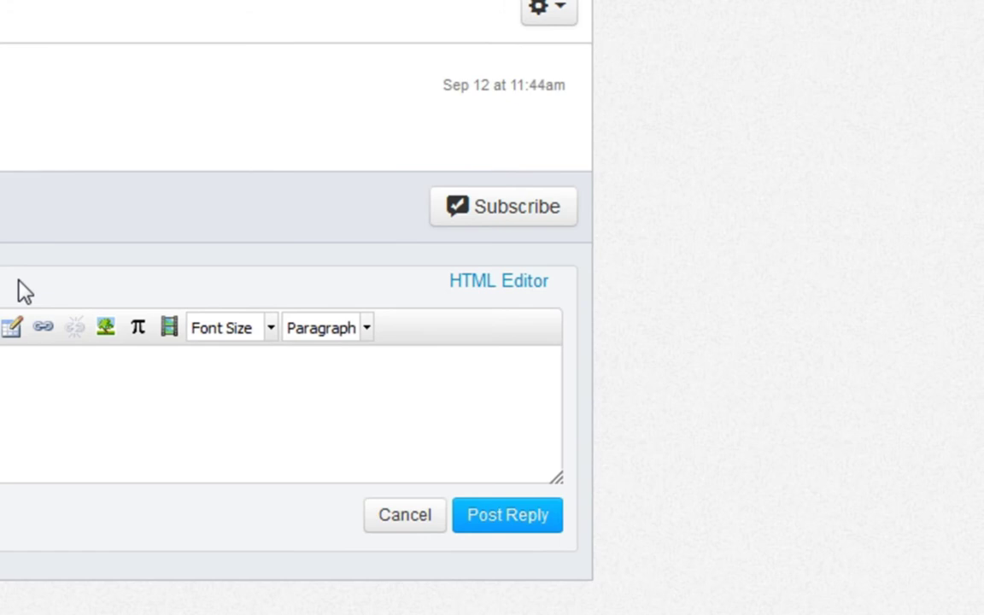
Step: Subscribe to Lydia's Group Discussion for new-comment notifications
{"action": "left_click", "coordinate": [503, 206]}
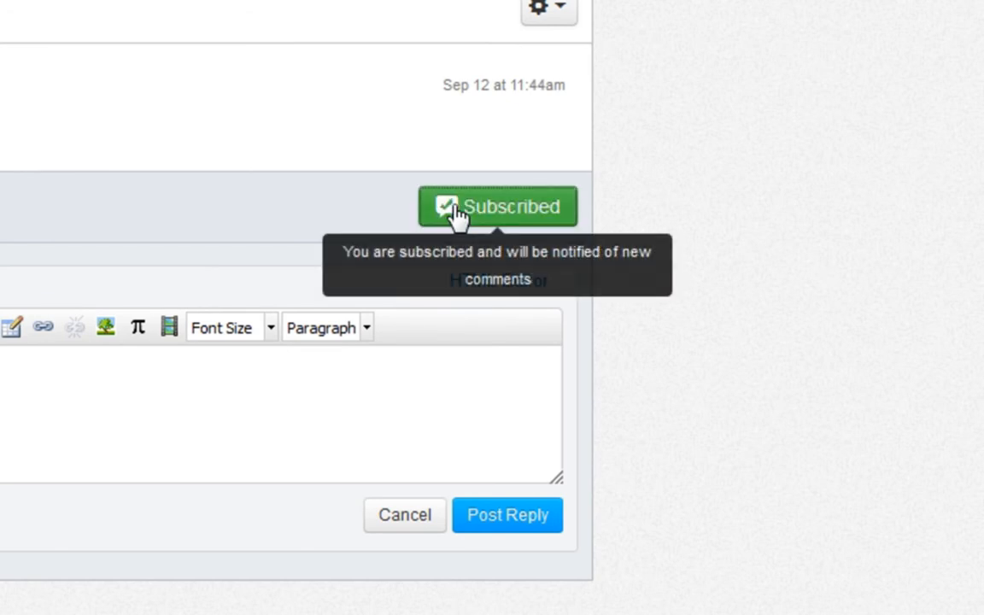
{"action": "mouse_move", "coordinate": [494, 212]}
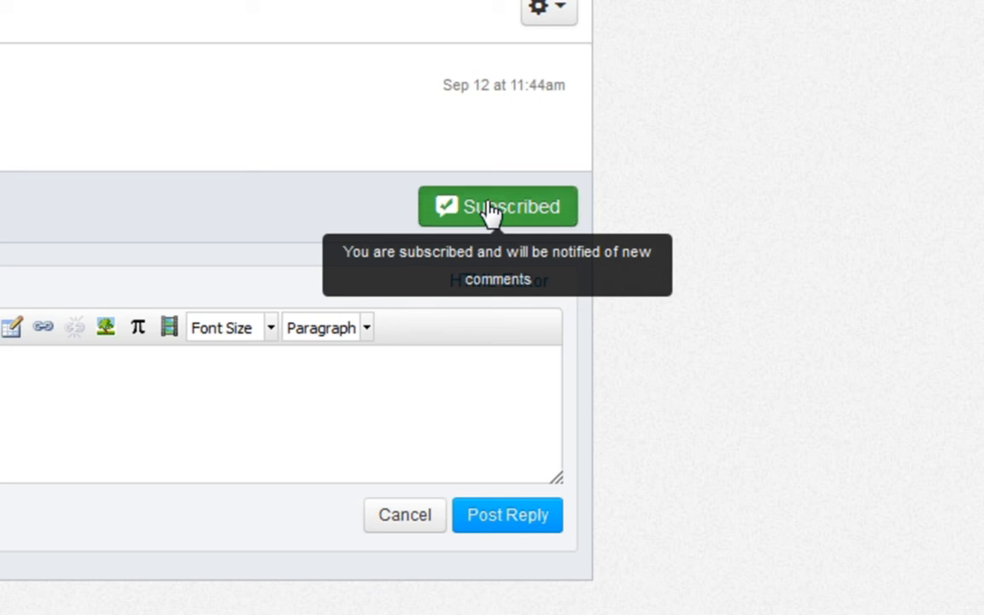
{"action": "left_click", "coordinate": [497, 205]}
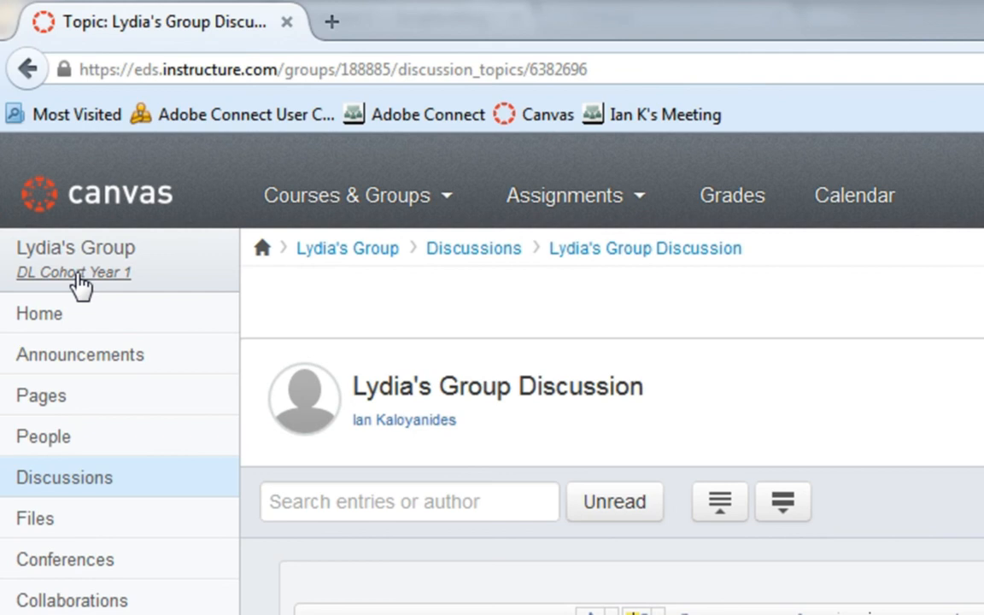
{"action": "mouse_move", "coordinate": [75, 282]}
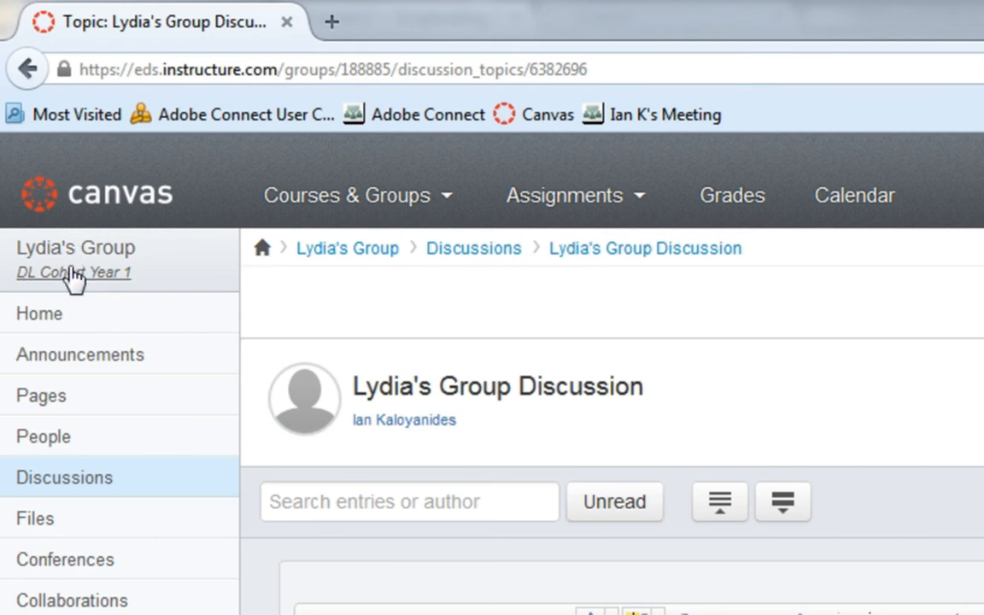
Step: Return to the DL Cohort Year 1 course home page via the sidebar link
{"action": "left_click", "coordinate": [74, 273]}
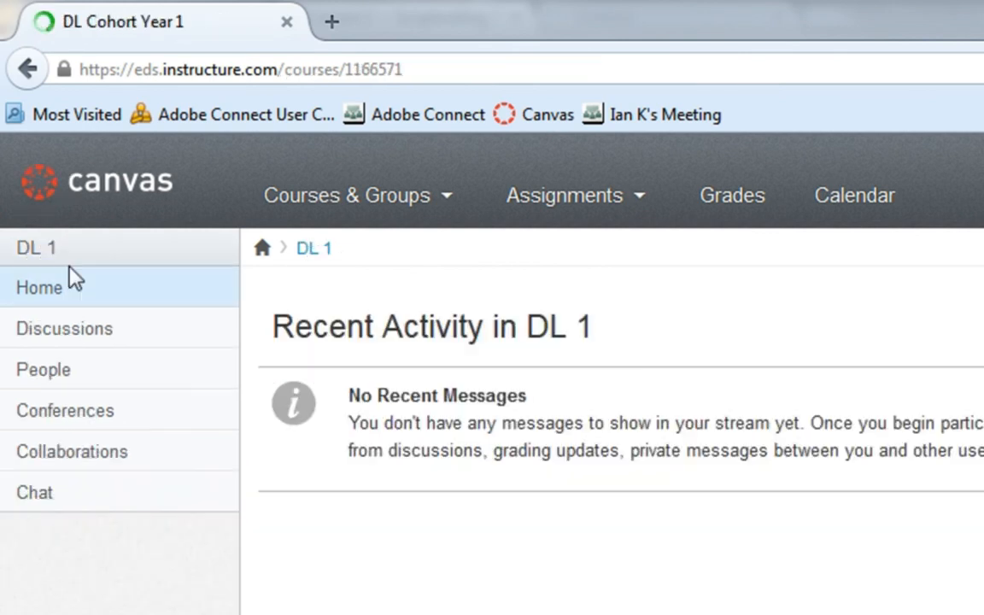